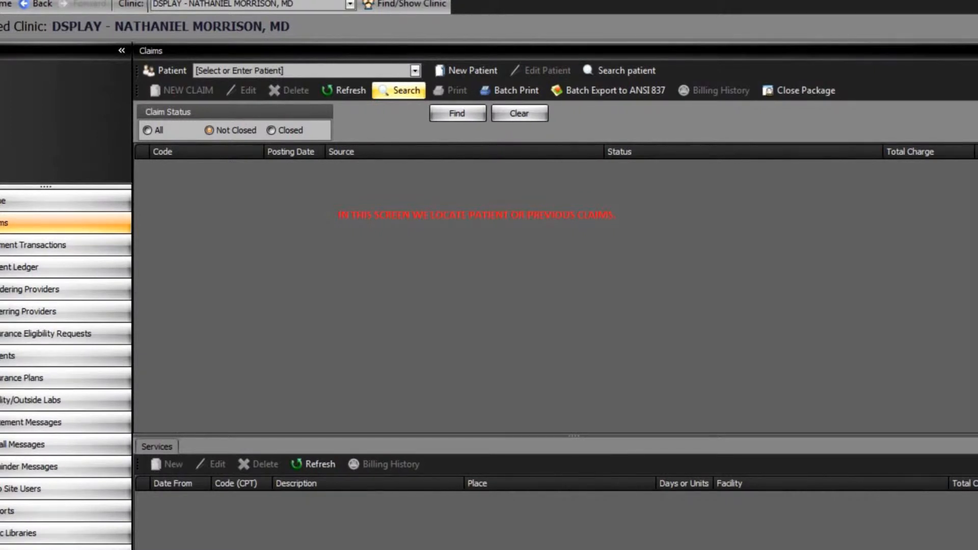
pyautogui.click(547, 69)
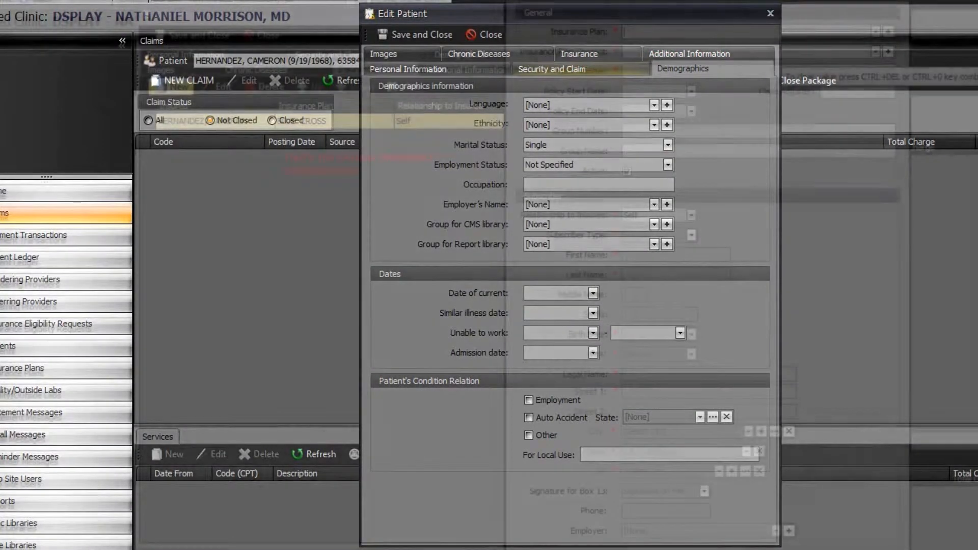
# Step: Start a new AETNA insurance payment of 1,000.00 posted 09/04/2012
pyautogui.click(356, 69)
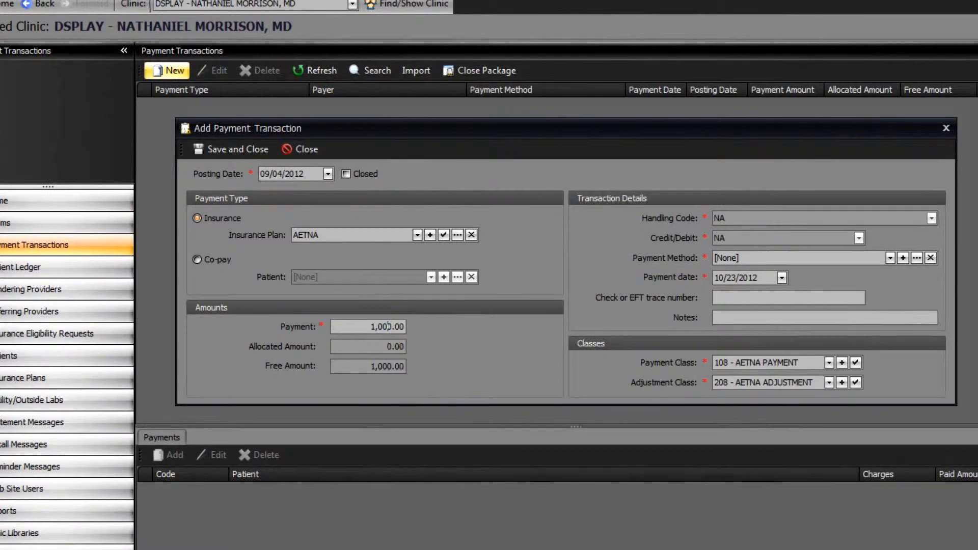
# Step: Select the doctor's row under Web Site Users and edit the active account
pyautogui.click(234, 150)
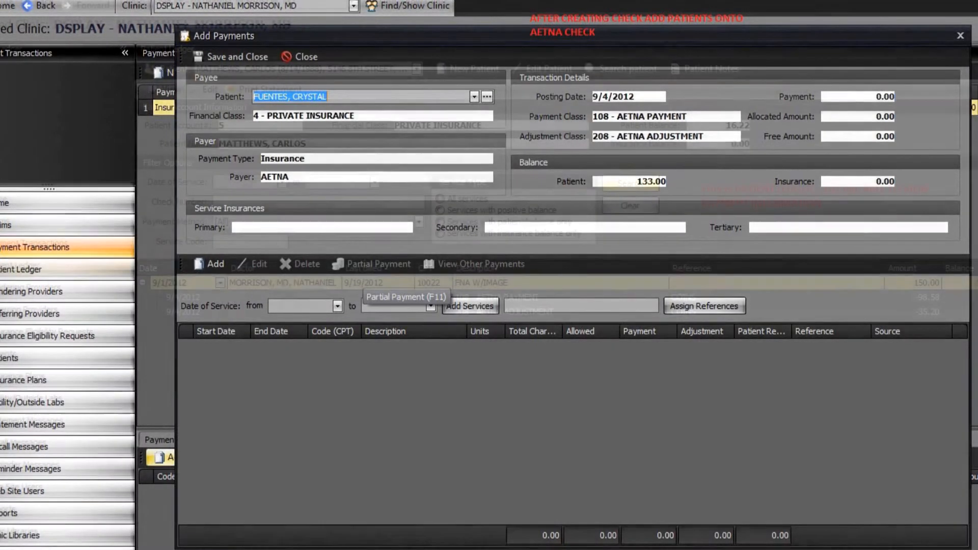
pyautogui.click(305, 56)
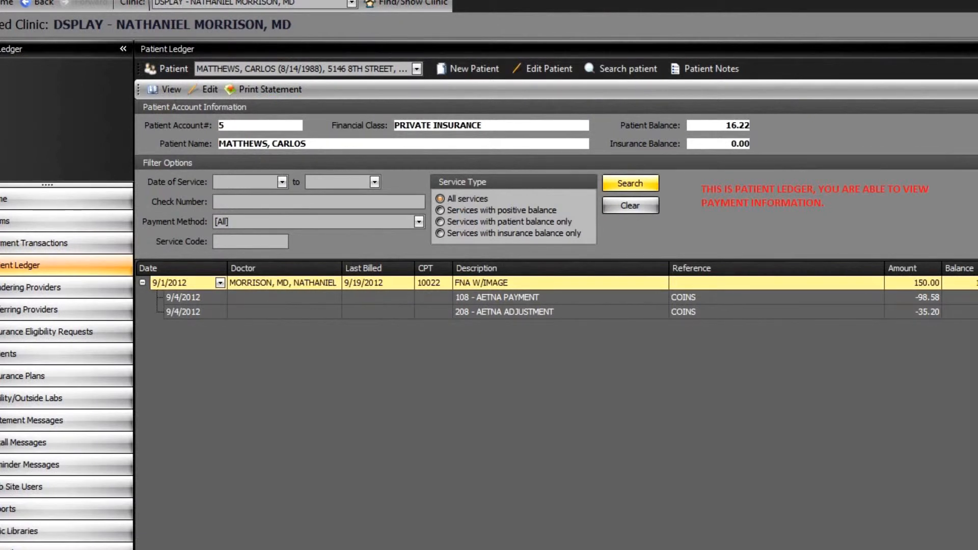
pyautogui.click(22, 482)
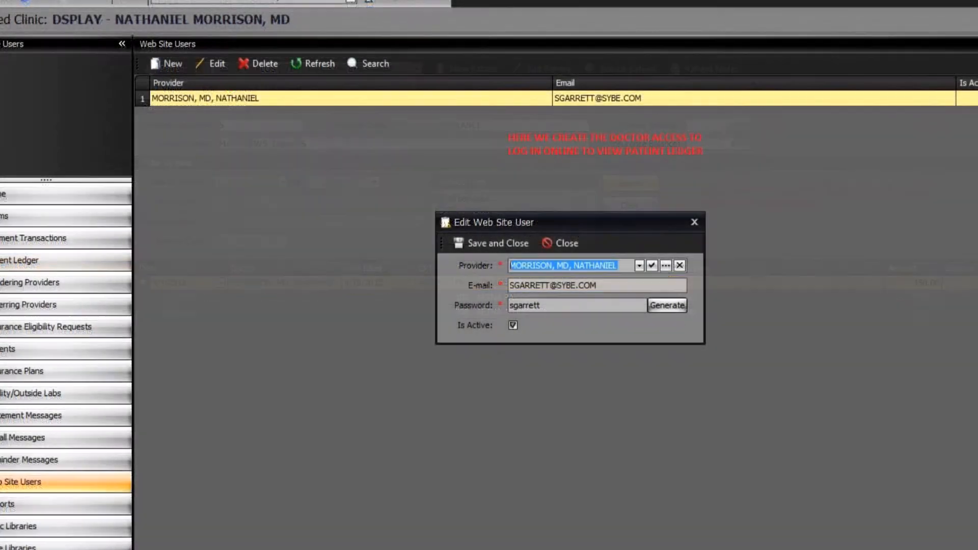